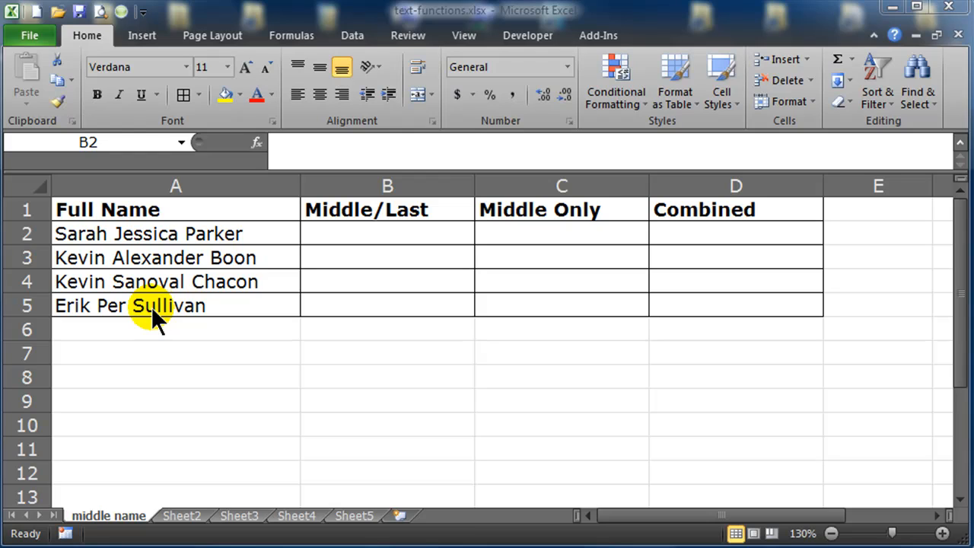
{"action": "mouse_move", "coordinate": [160, 315]}
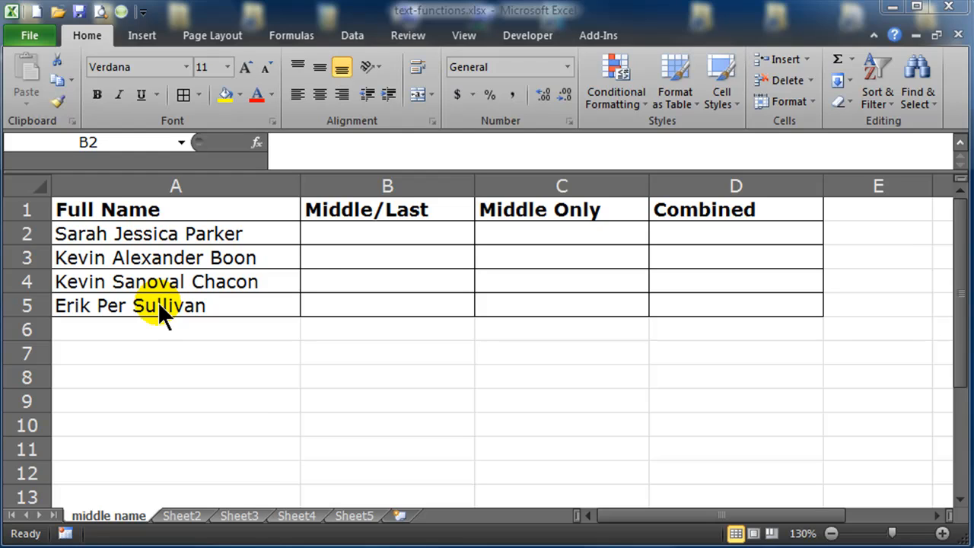
Enter =MID(A2,FIND()+1,20) in B2, leaving FIND empty so Excel raises an error.
{"action": "left_click", "coordinate": [386, 234]}
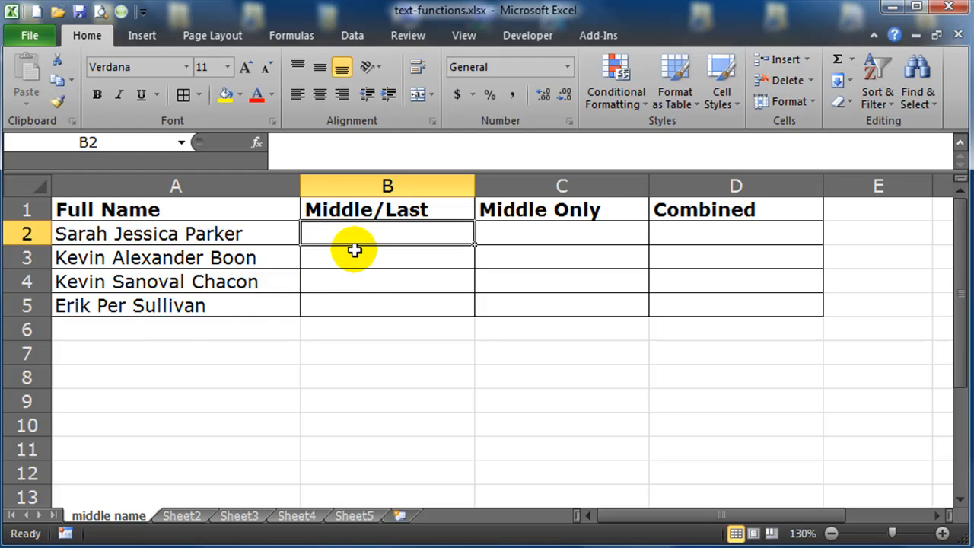
{"action": "mouse_move", "coordinate": [326, 210]}
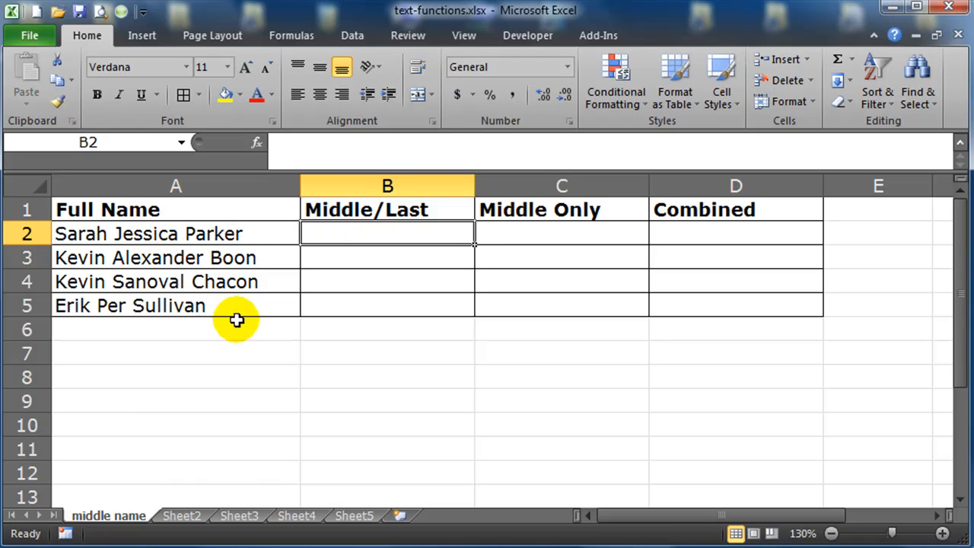
{"action": "mouse_move", "coordinate": [535, 314]}
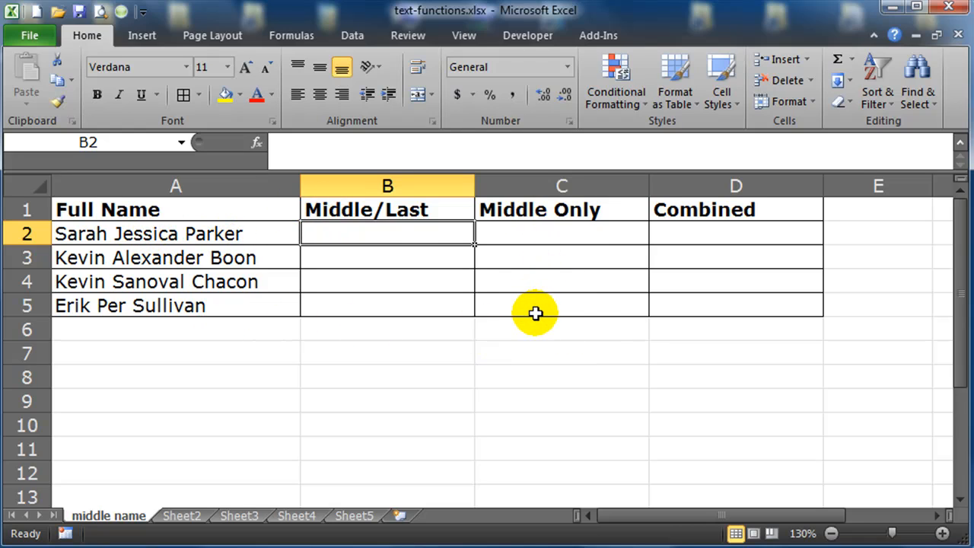
{"action": "mouse_move", "coordinate": [633, 253]}
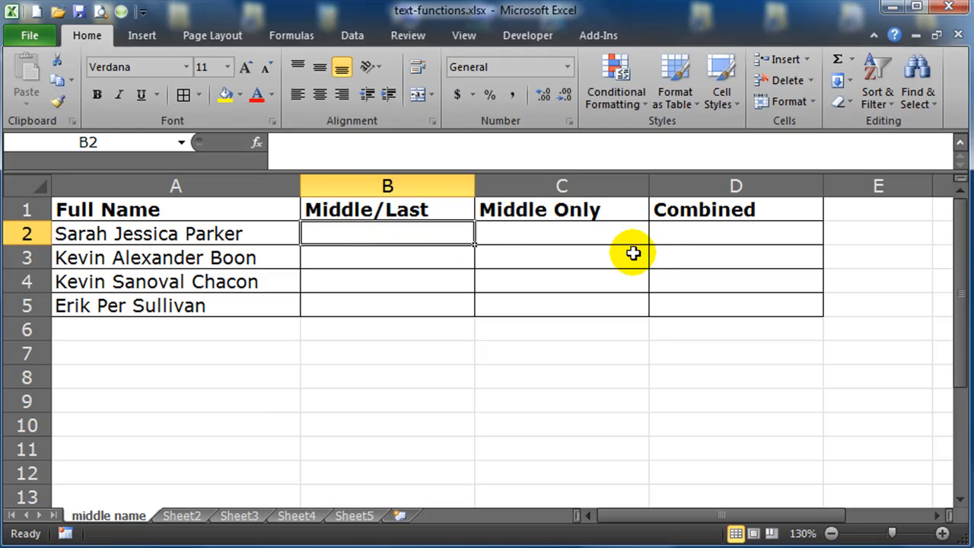
{"action": "mouse_move", "coordinate": [697, 287]}
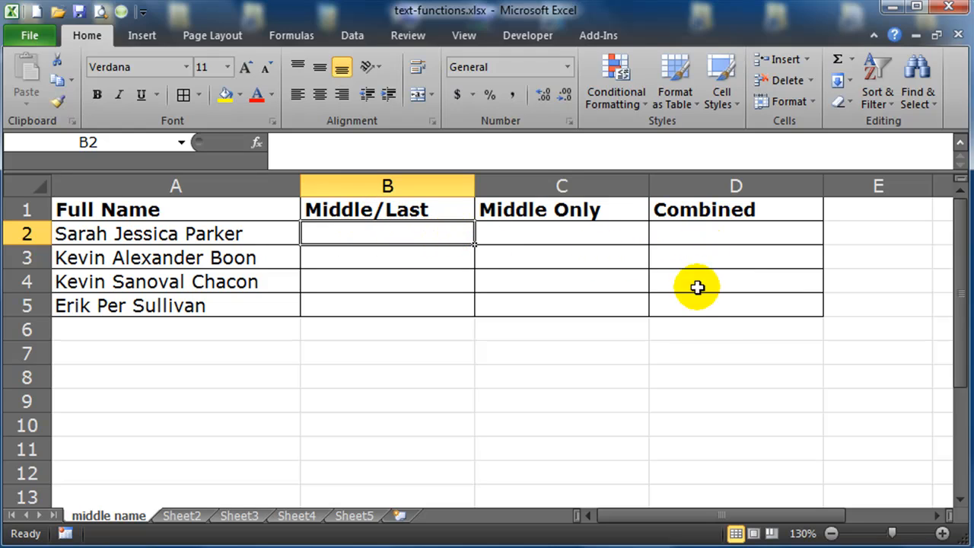
{"action": "mouse_move", "coordinate": [683, 311]}
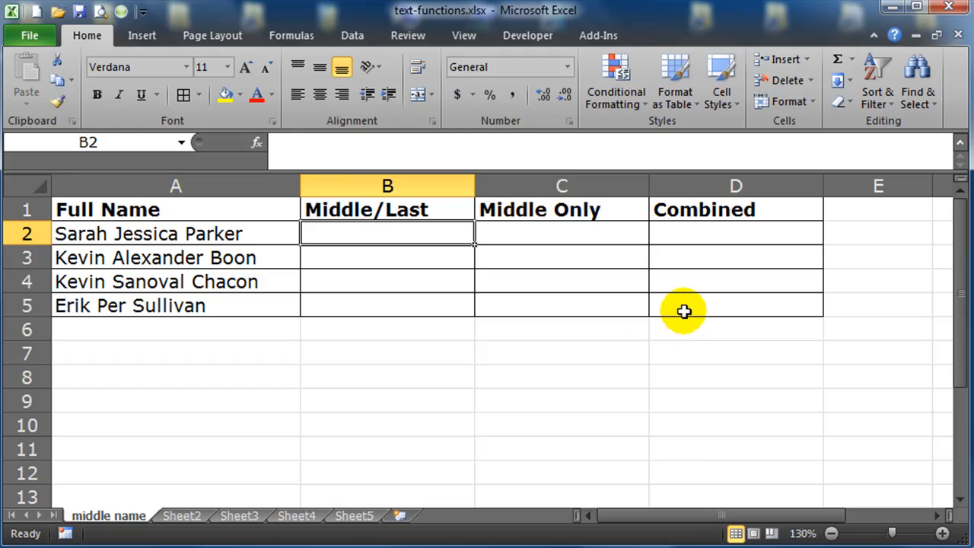
{"action": "mouse_move", "coordinate": [398, 231]}
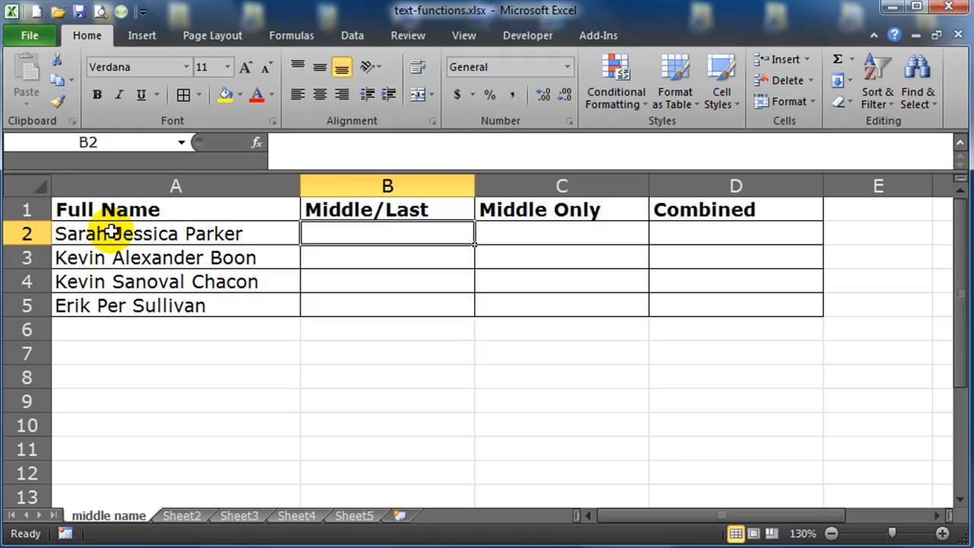
{"action": "left_click", "coordinate": [386, 329]}
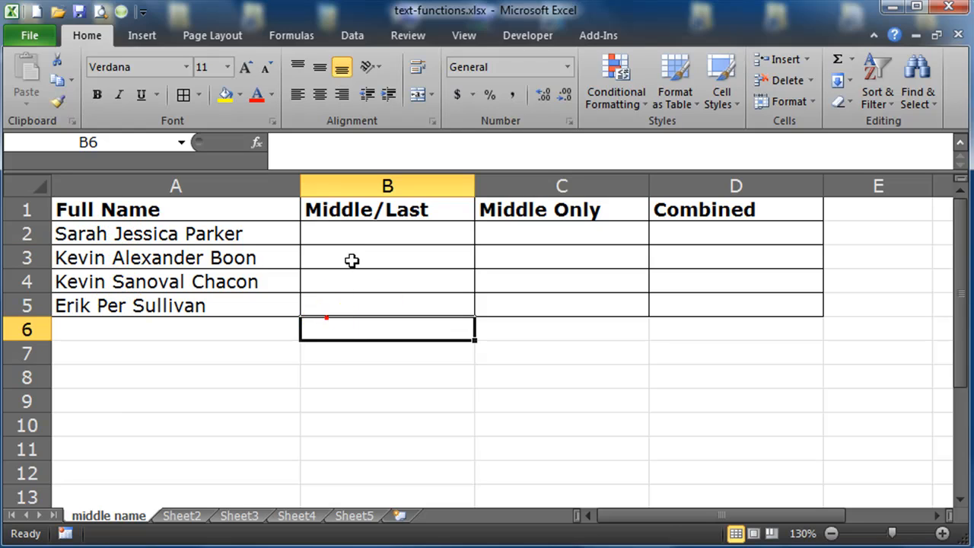
{"action": "type", "text": "="}
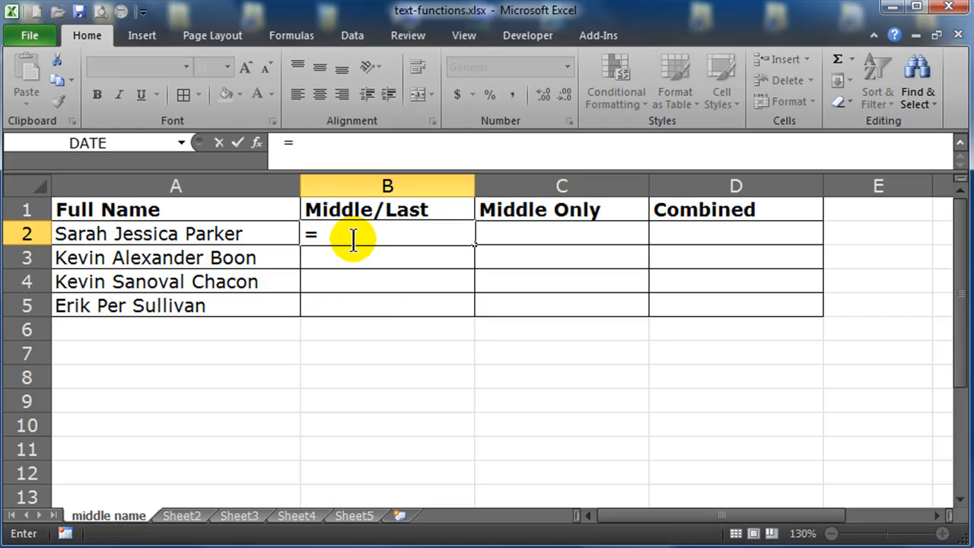
{"action": "type", "text": "mid("}
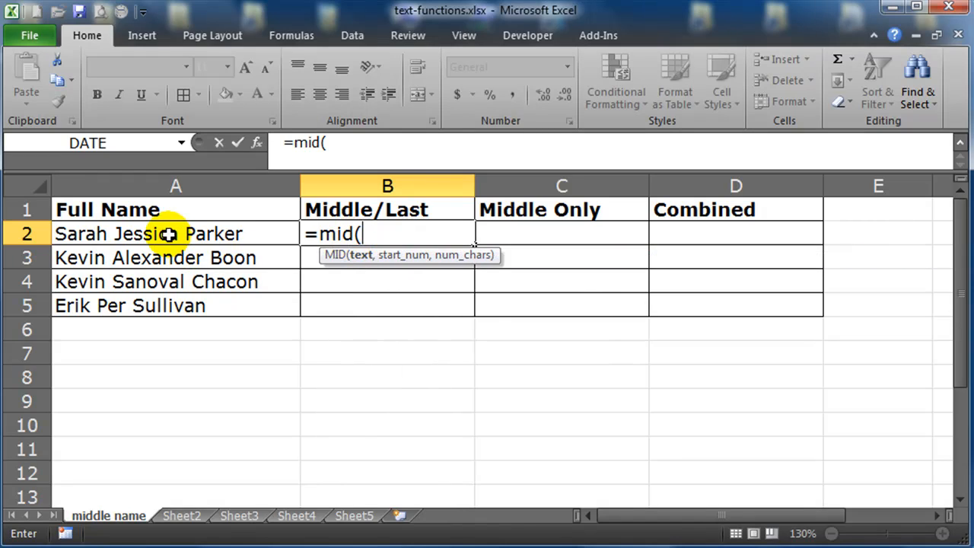
{"action": "left_click", "coordinate": [175, 235]}
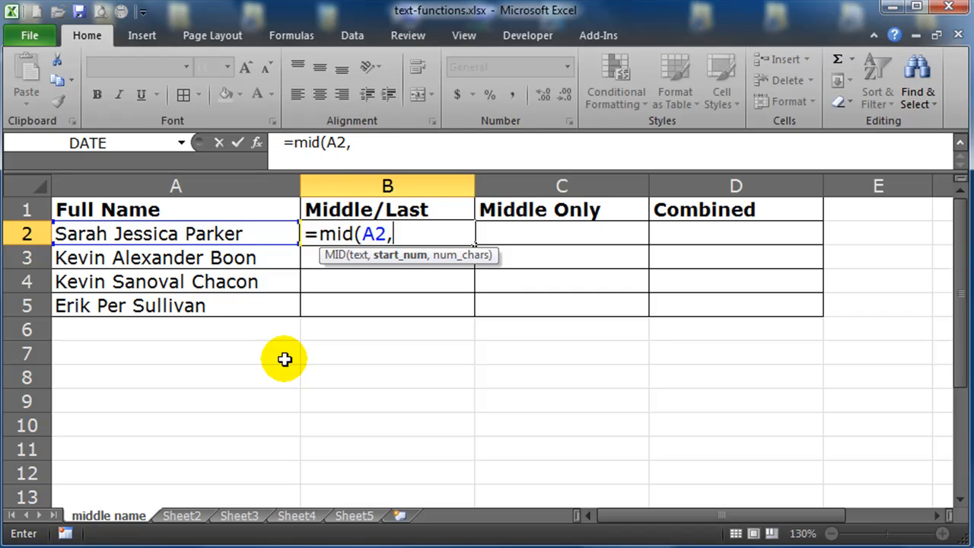
{"action": "type", "text": "find()"}
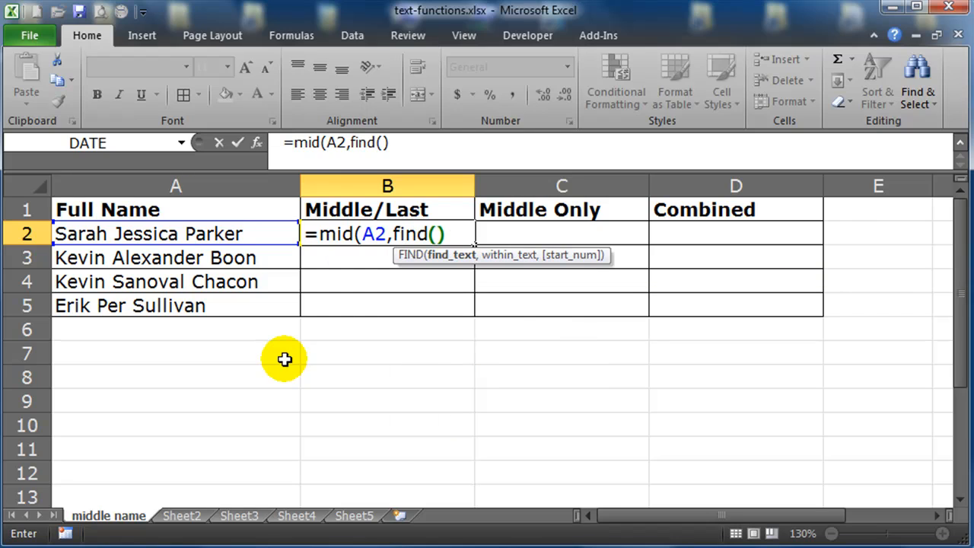
{"action": "type", "text": "+1"}
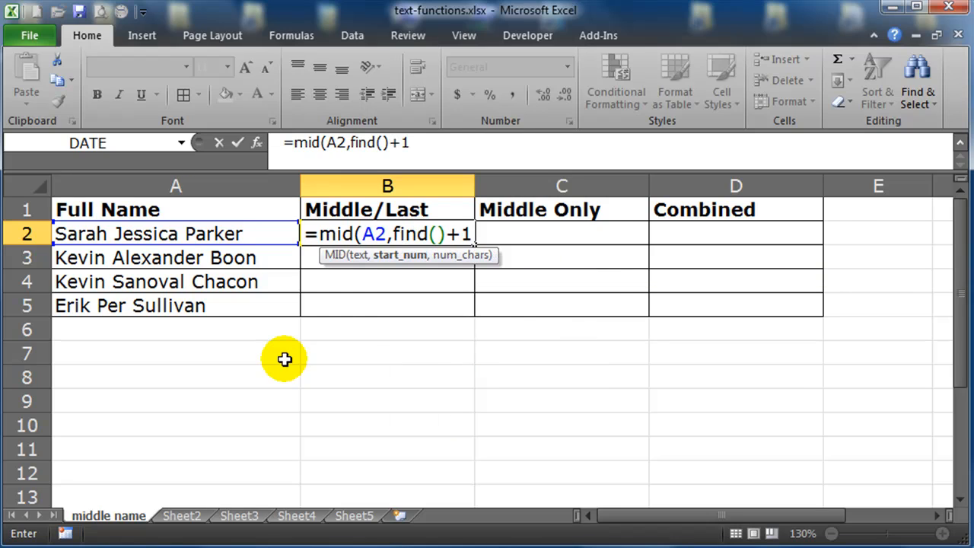
{"action": "type", "text": ","}
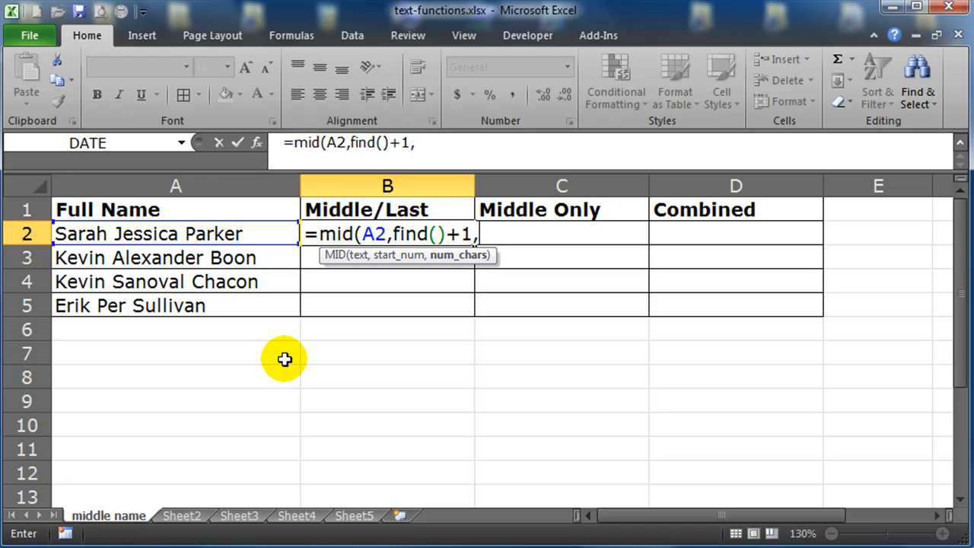
{"action": "mouse_move", "coordinate": [418, 360]}
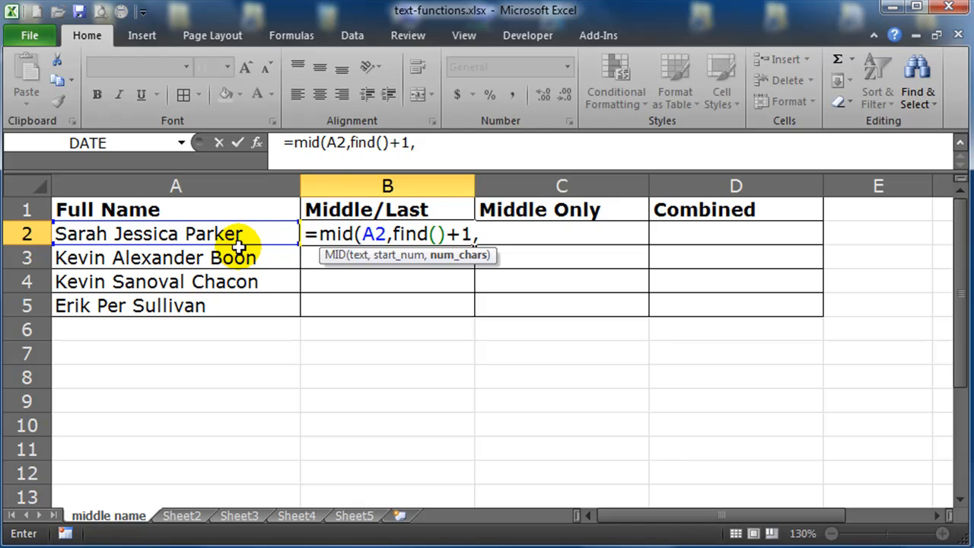
{"action": "type", "text": "20)"}
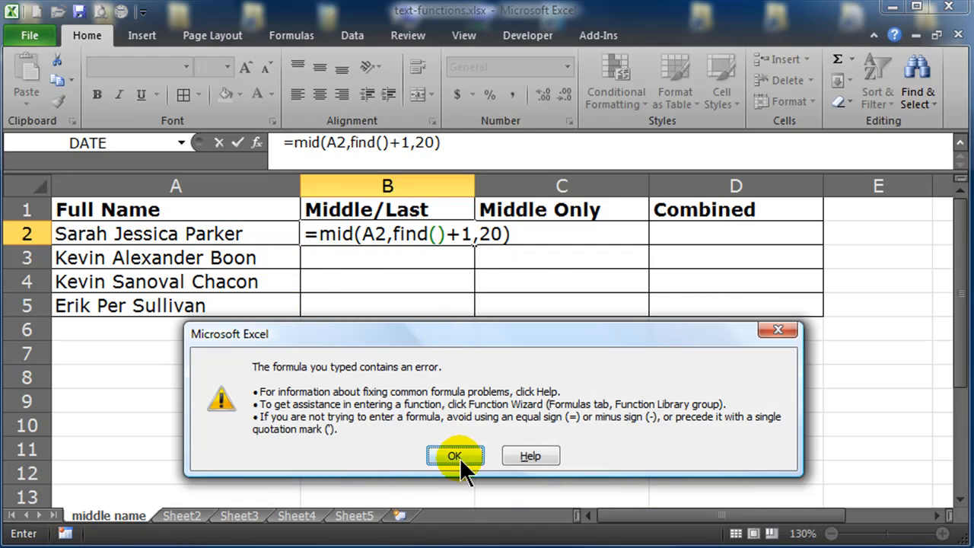
Complete FIND(" ",A2) in B2's formula and fill it down through row 5.
{"action": "left_click", "coordinate": [455, 455]}
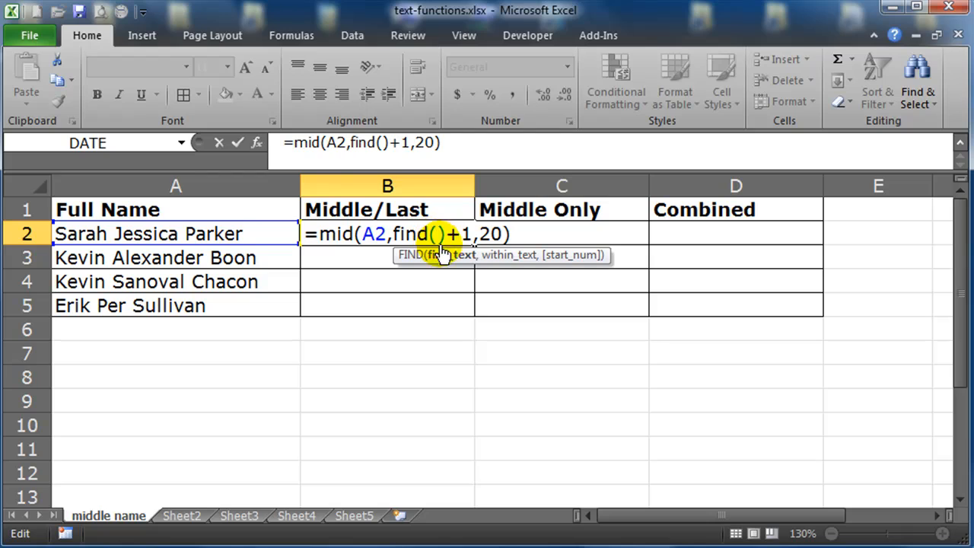
{"action": "mouse_move", "coordinate": [453, 274]}
{"action": "type", "text": "\" "}
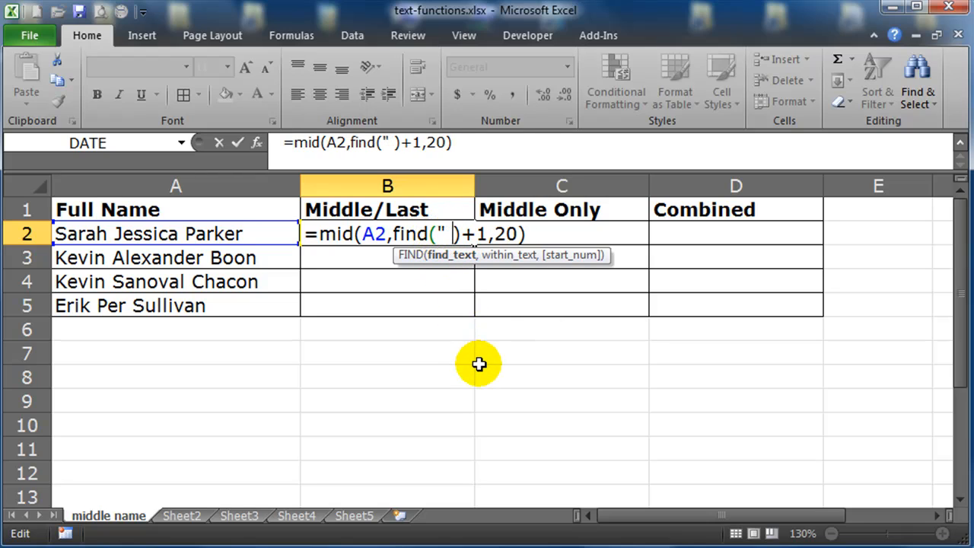
{"action": "type", "text": ","}
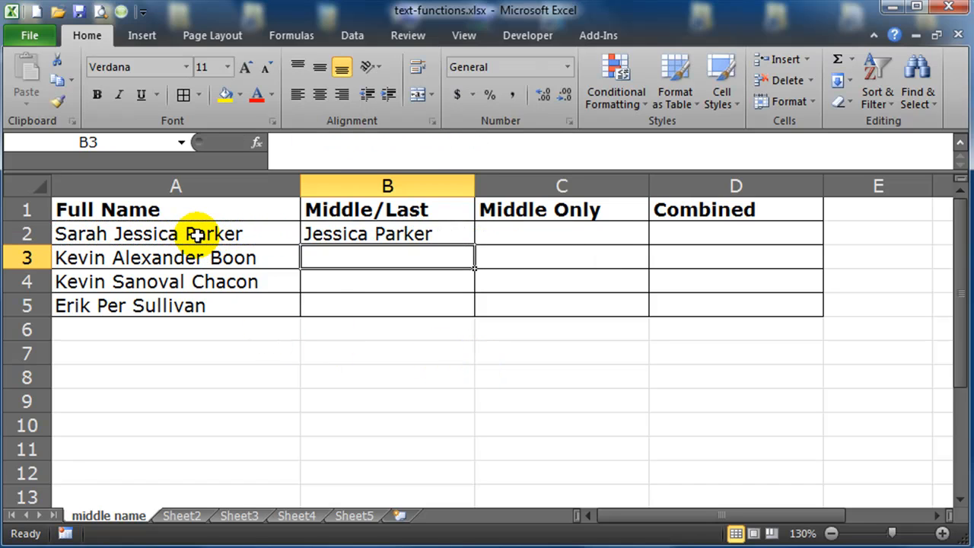
{"action": "left_click", "coordinate": [387, 234]}
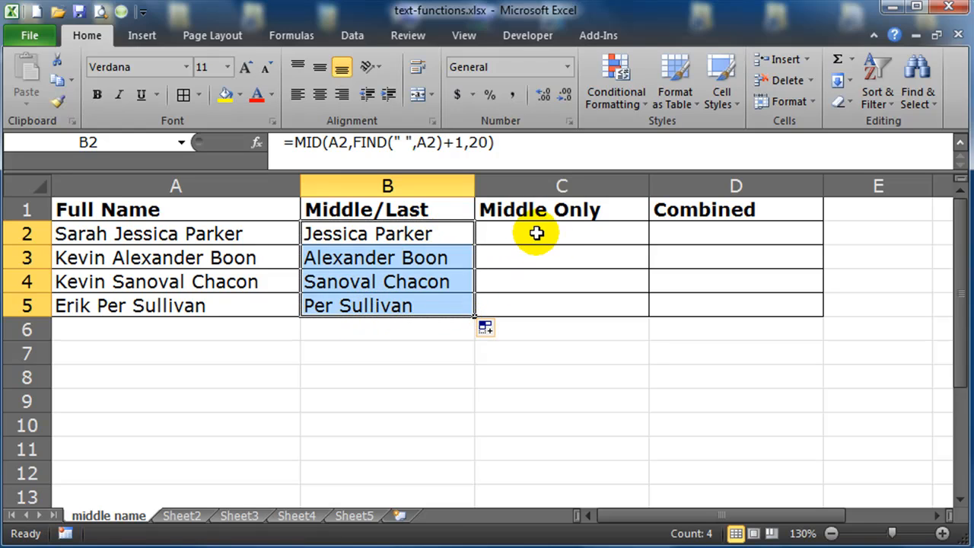
{"action": "mouse_move", "coordinate": [332, 234]}
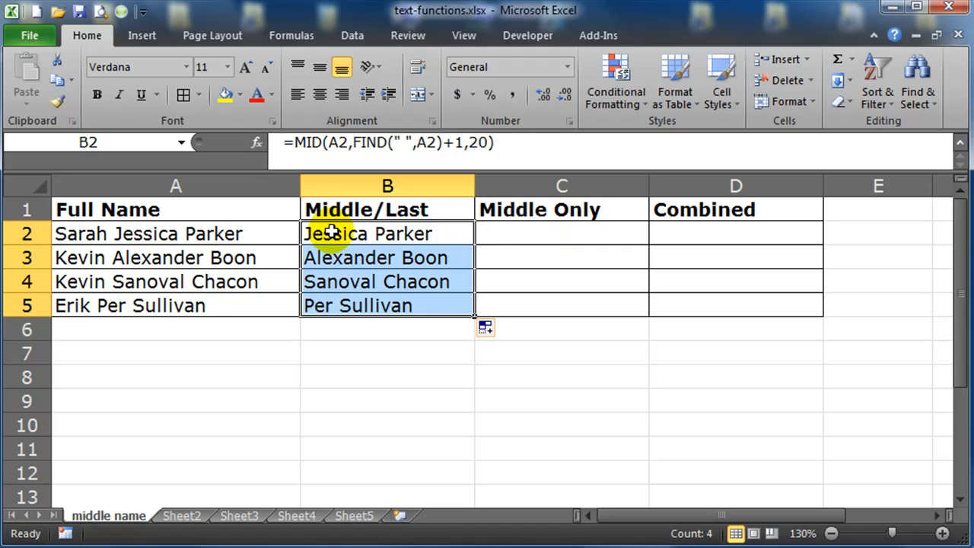
{"action": "mouse_move", "coordinate": [373, 244]}
{"action": "type", "text": "="}
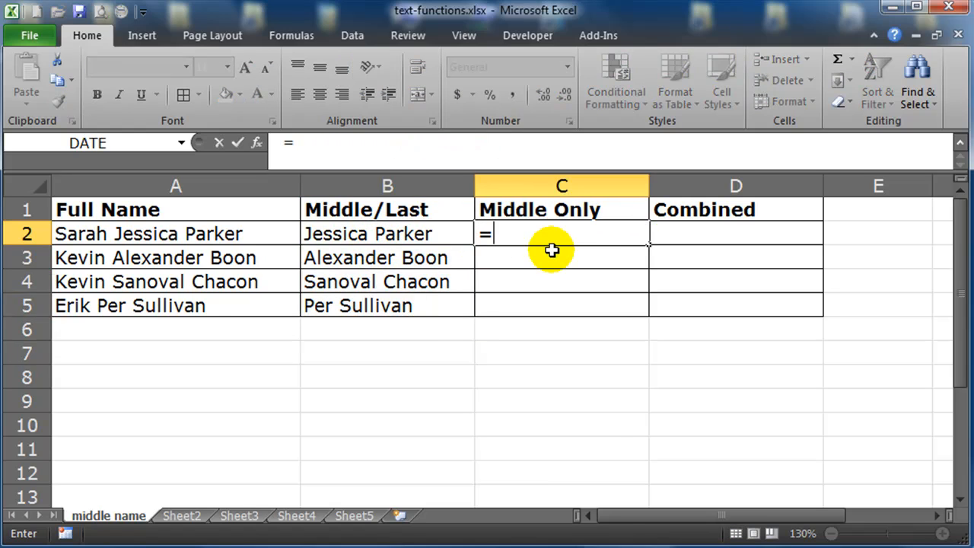
Enter =LEFT(B2,FIND(" ",B2)) in C2, accepting Excel's parenthesis correction, to get Jessica.
{"action": "type", "text": "left("}
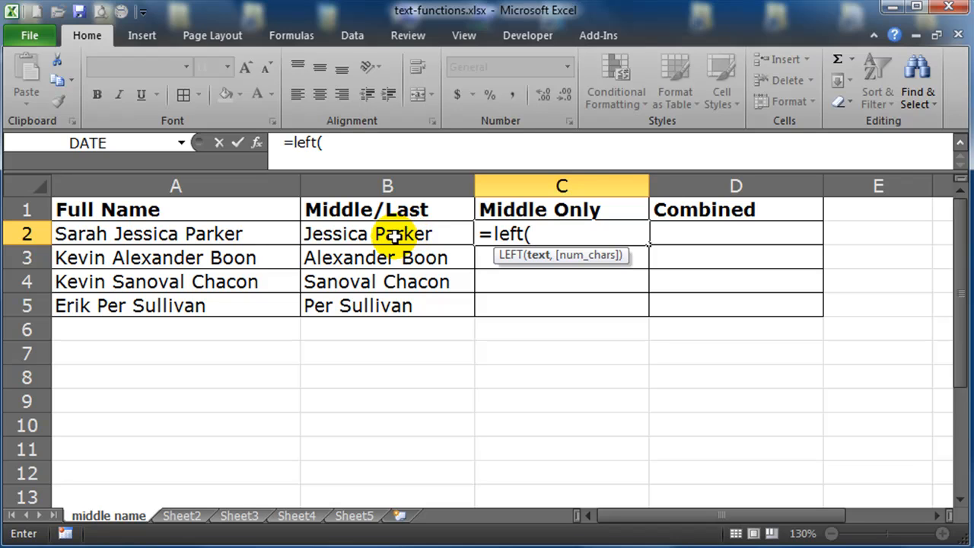
{"action": "left_click", "coordinate": [387, 234]}
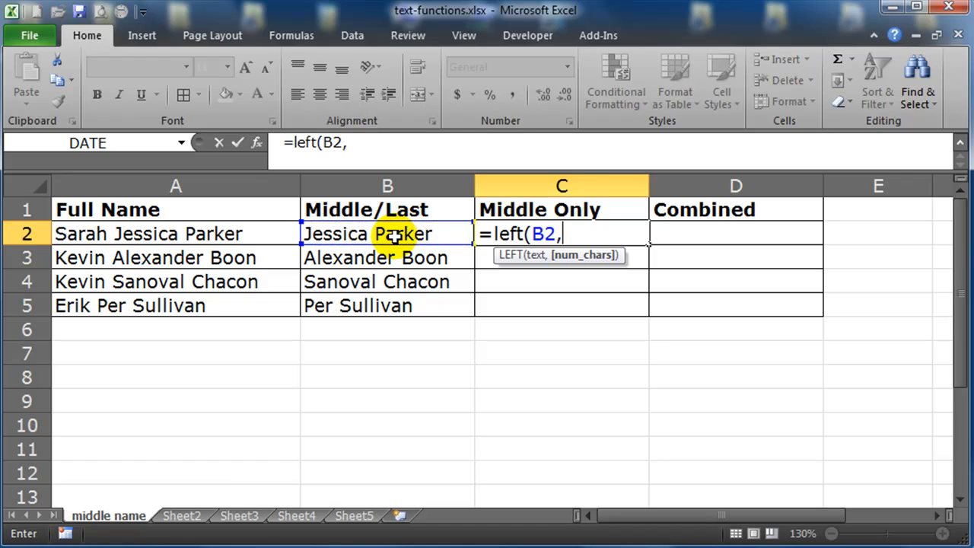
{"action": "type", "text": "find("}
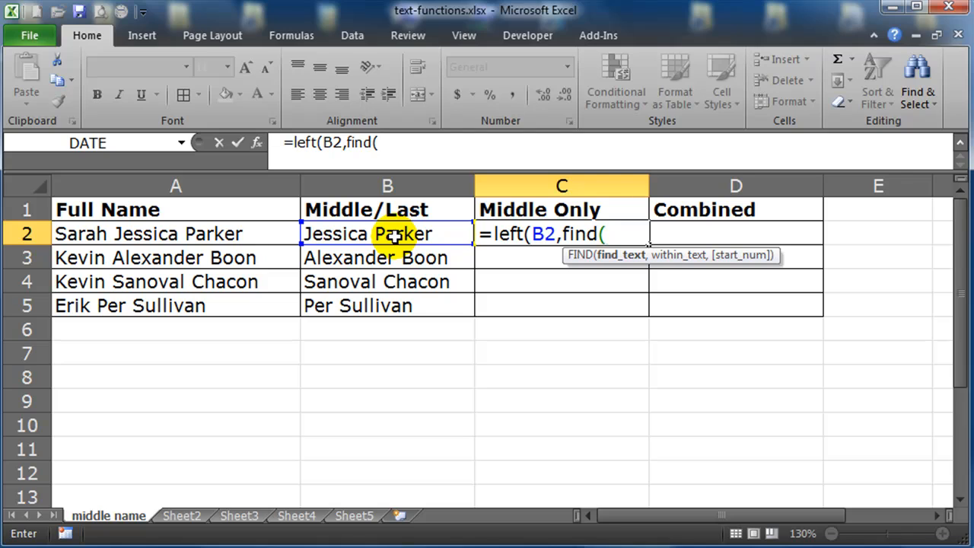
{"action": "type", "text": "\" \")"}
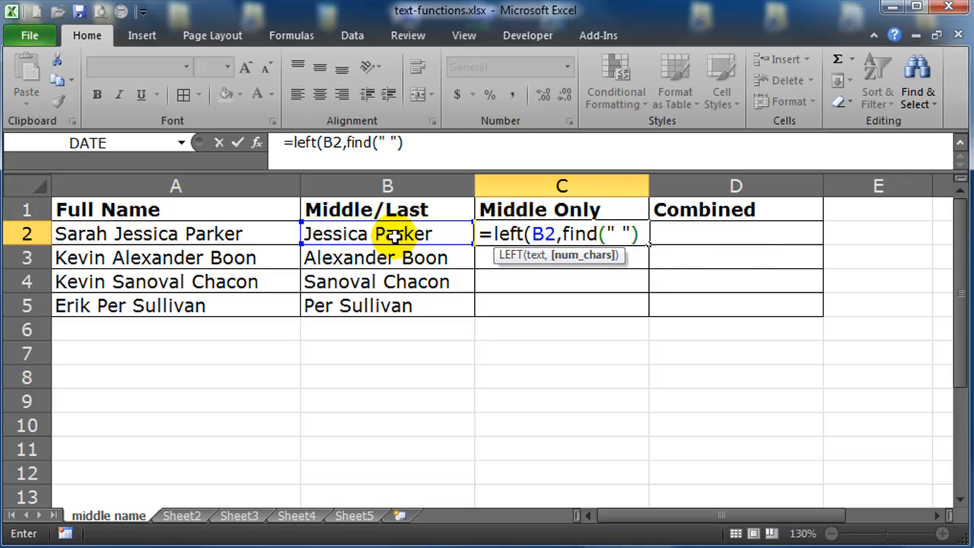
{"action": "type", "text": ","}
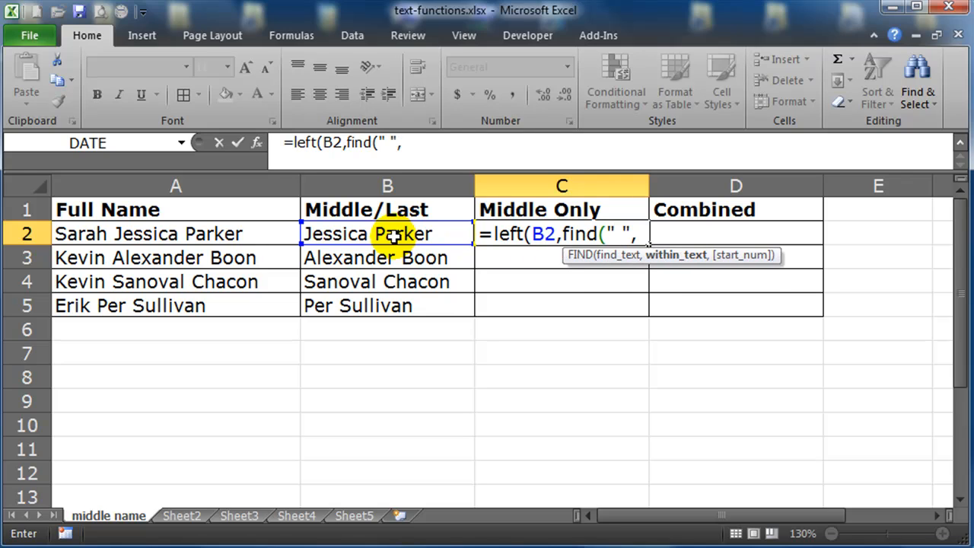
{"action": "left_click", "coordinate": [386, 234]}
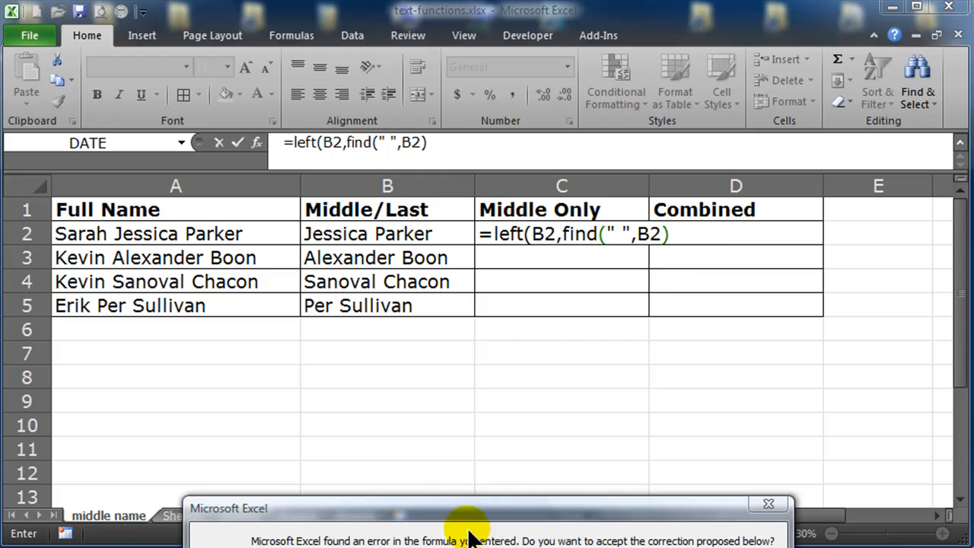
{"action": "left_click", "coordinate": [468, 532]}
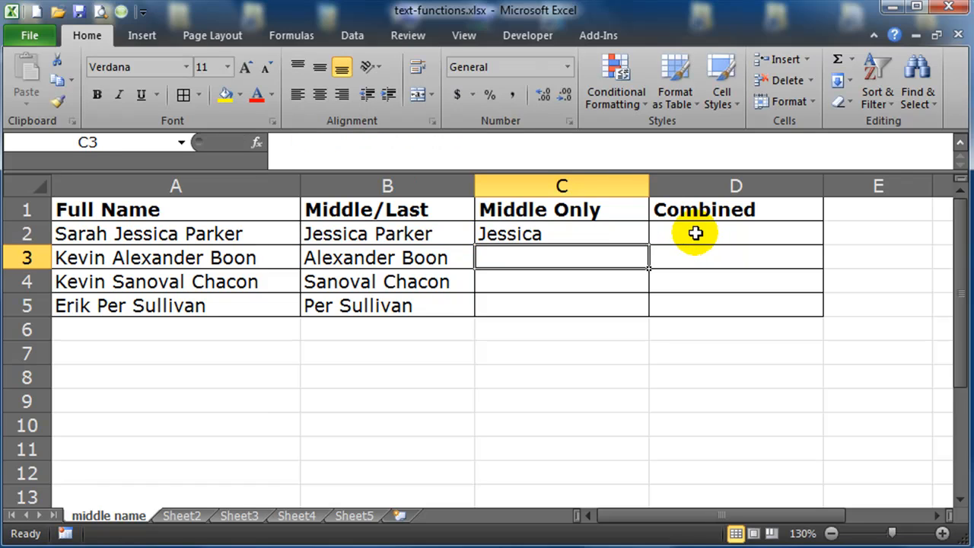
Fill C2 down to C5 and review the MID and LEFT formulas in rows 2 and 3.
{"action": "left_click_drag", "start_coordinate": [647, 244], "coordinate": [647, 315]}
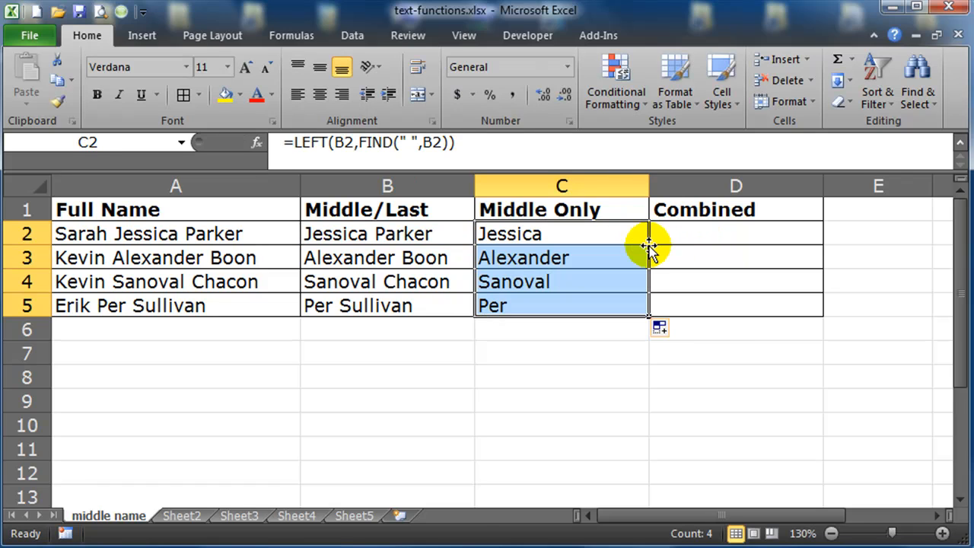
{"action": "mouse_move", "coordinate": [548, 353]}
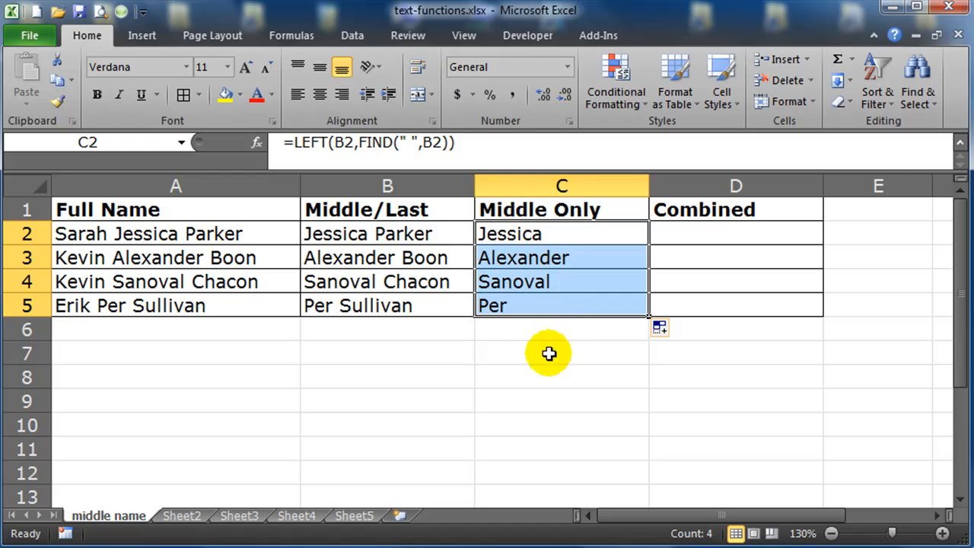
{"action": "left_click", "coordinate": [562, 353]}
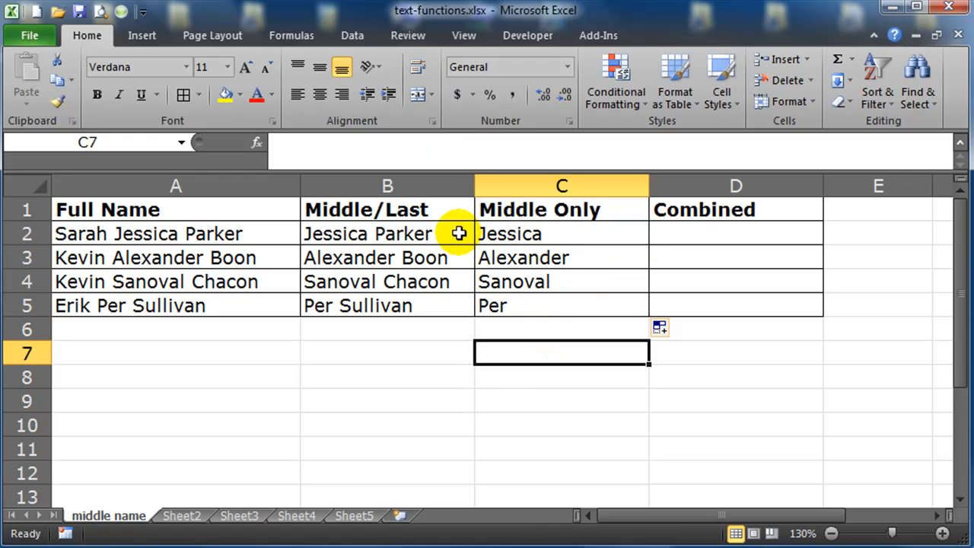
{"action": "mouse_move", "coordinate": [691, 233]}
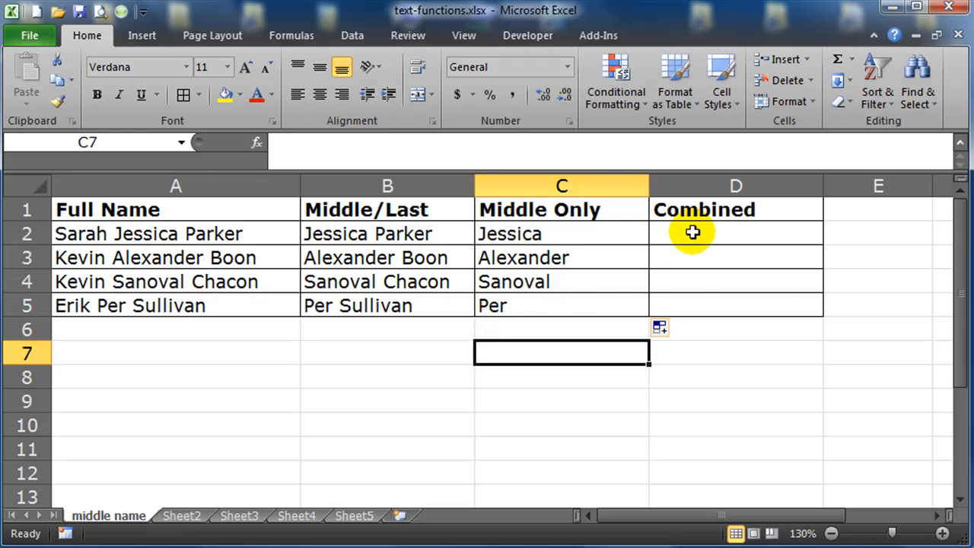
{"action": "mouse_move", "coordinate": [445, 235]}
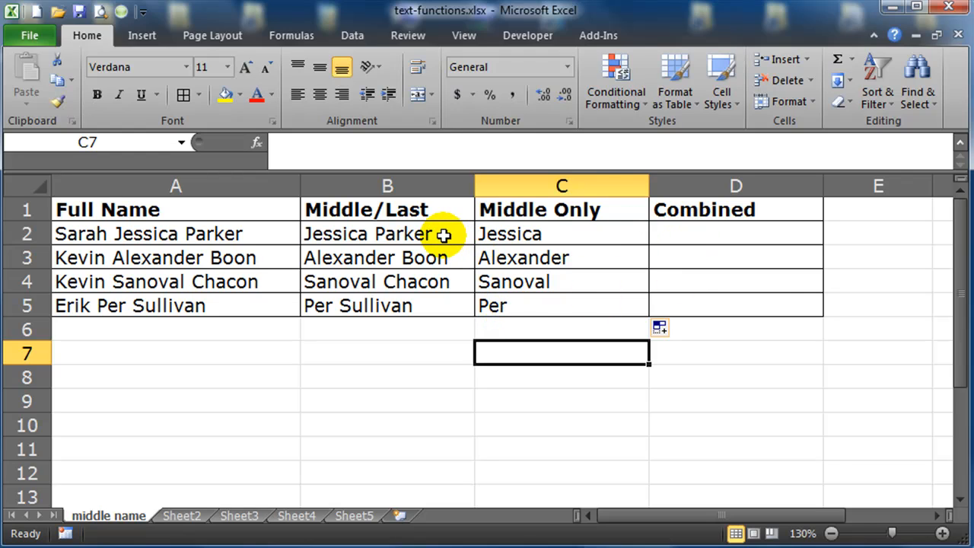
{"action": "left_click", "coordinate": [387, 235]}
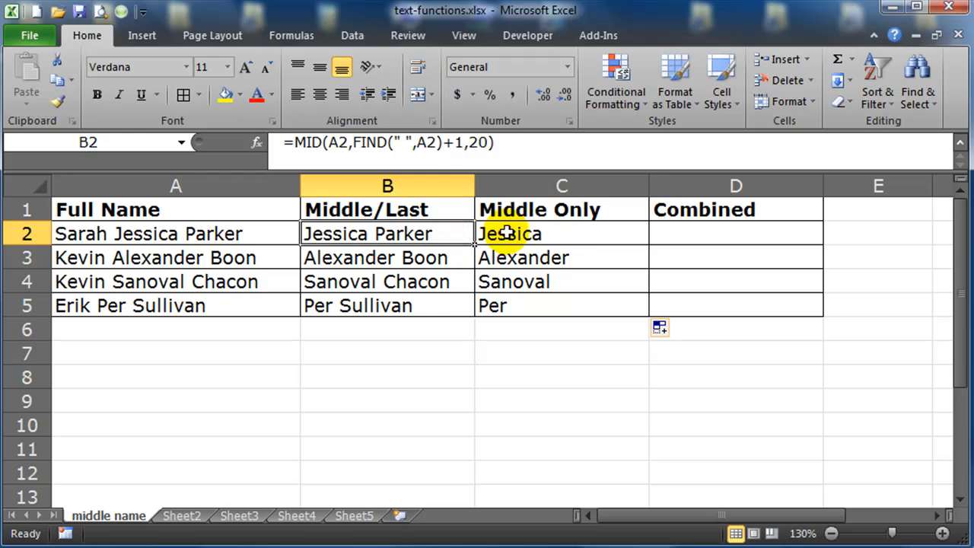
{"action": "left_click", "coordinate": [562, 234]}
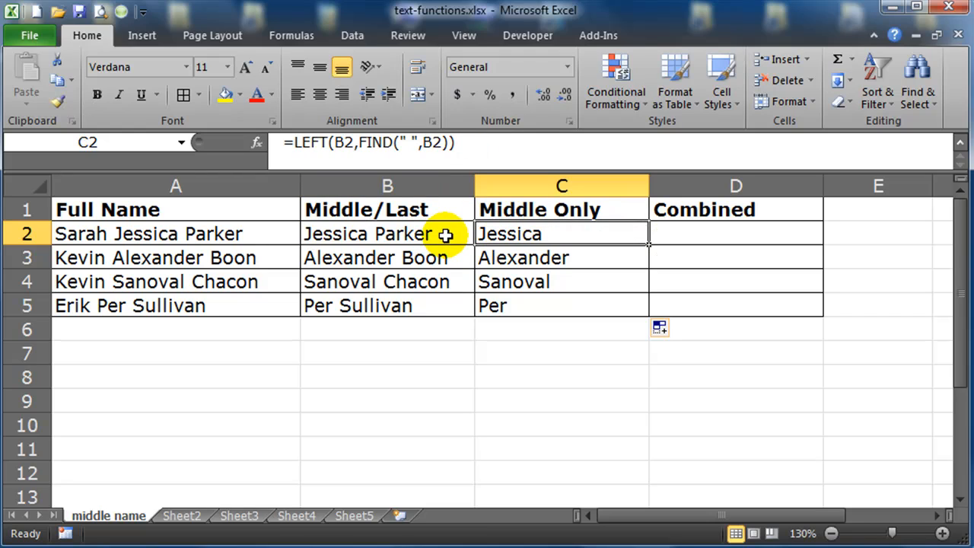
{"action": "left_click", "coordinate": [562, 280]}
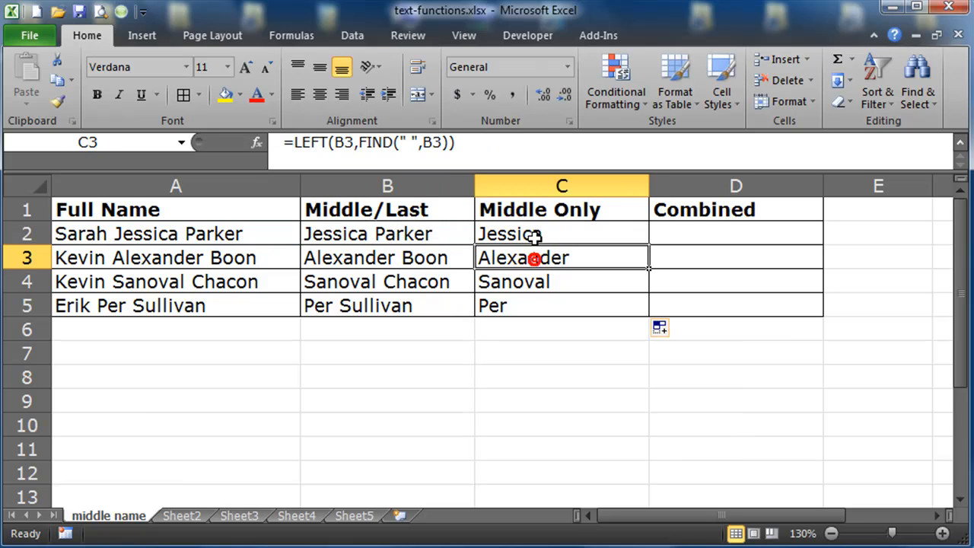
{"action": "mouse_move", "coordinate": [532, 235]}
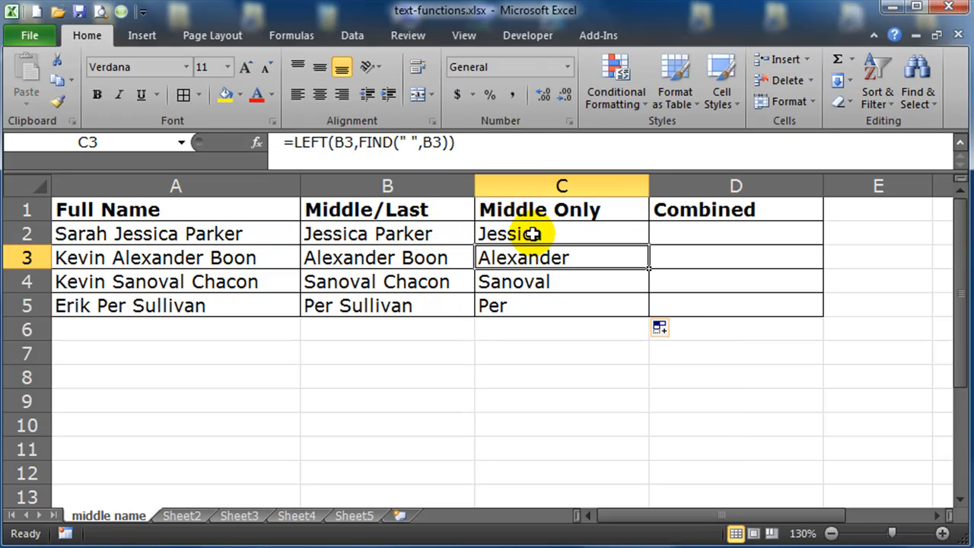
Copy the LEFT formula from C2 into D2 and start editing it.
{"action": "left_click", "coordinate": [561, 234]}
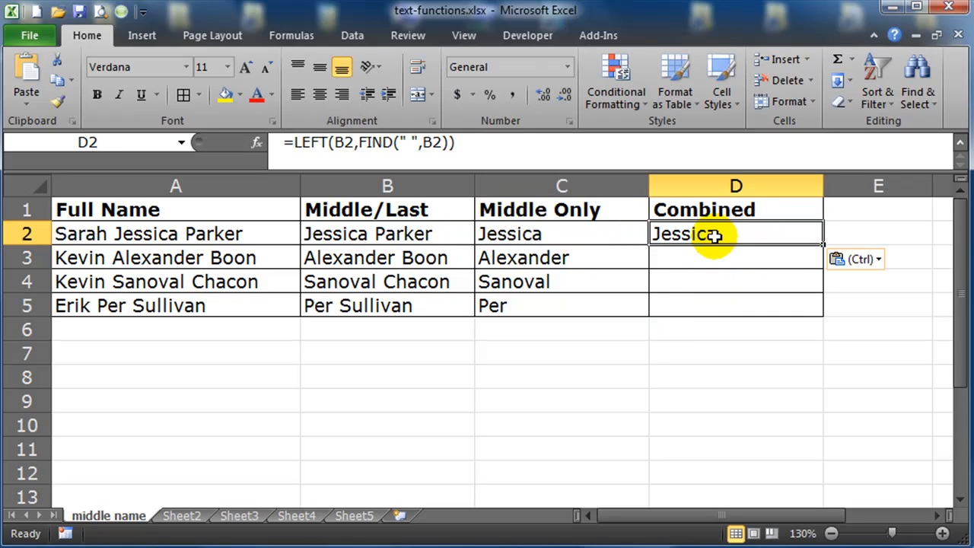
{"action": "double_click", "coordinate": [735, 234]}
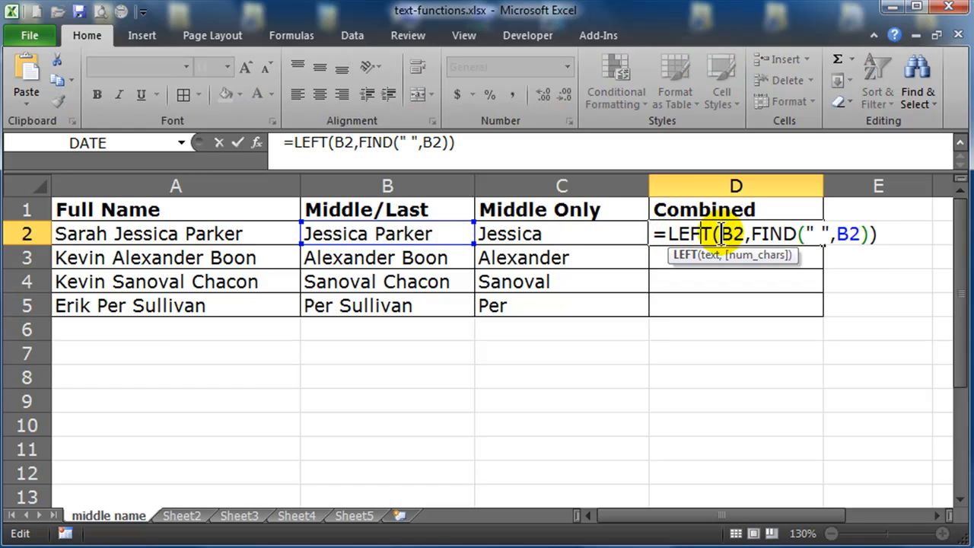
{"action": "mouse_move", "coordinate": [853, 235]}
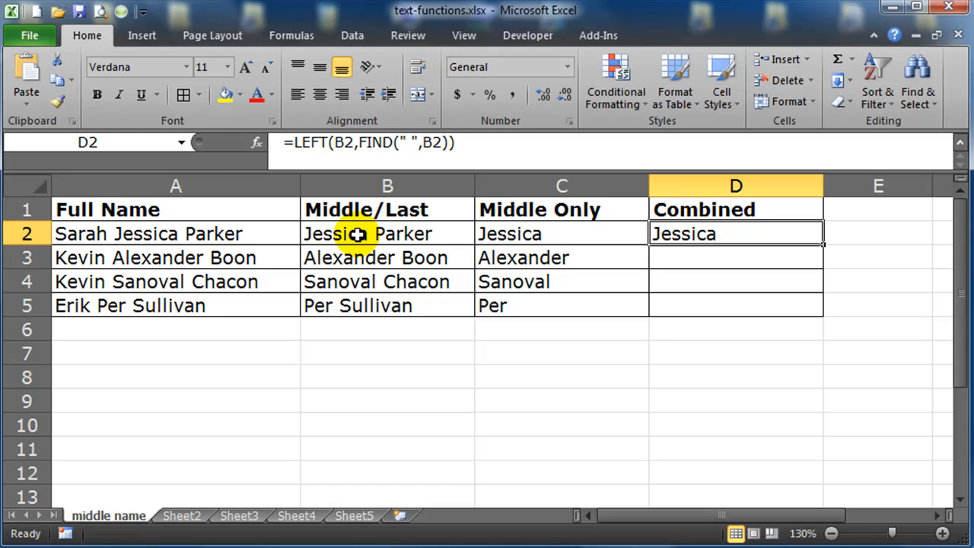
Replace both B2 references in D2 with MID(A2,FIND(" ",A2)+1,20) for one nested formula.
{"action": "type", "text": "=MID(A2,FIND(\" \",A2)+1,20)"}
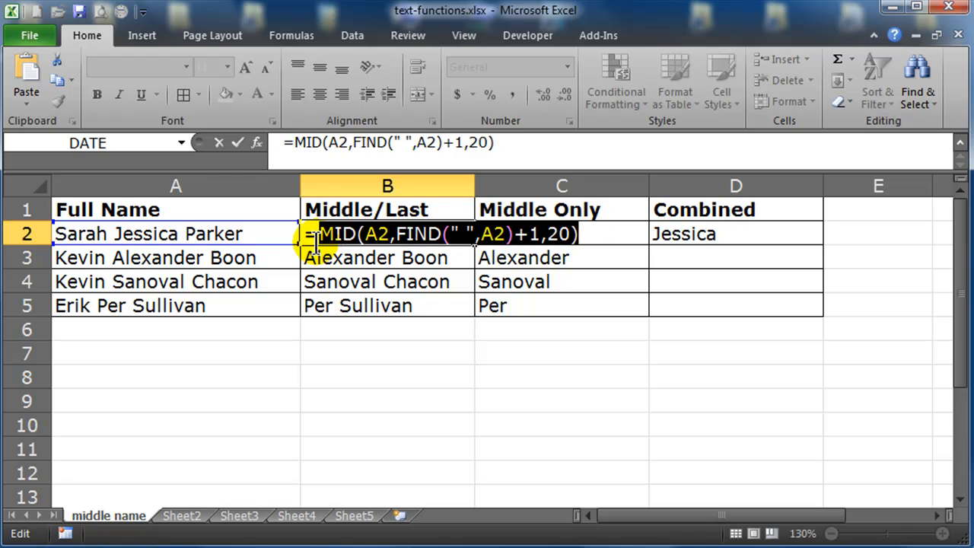
{"action": "mouse_move", "coordinate": [386, 257]}
{"action": "type", "text": "=LEFT("}
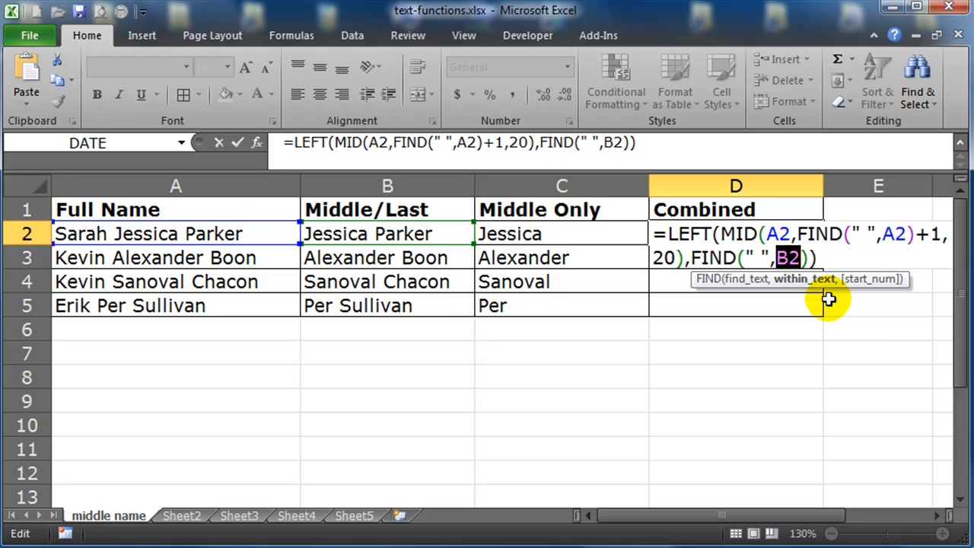
{"action": "type", "text": "MID(A2,FIND(\" \",A2)+1,20)"}
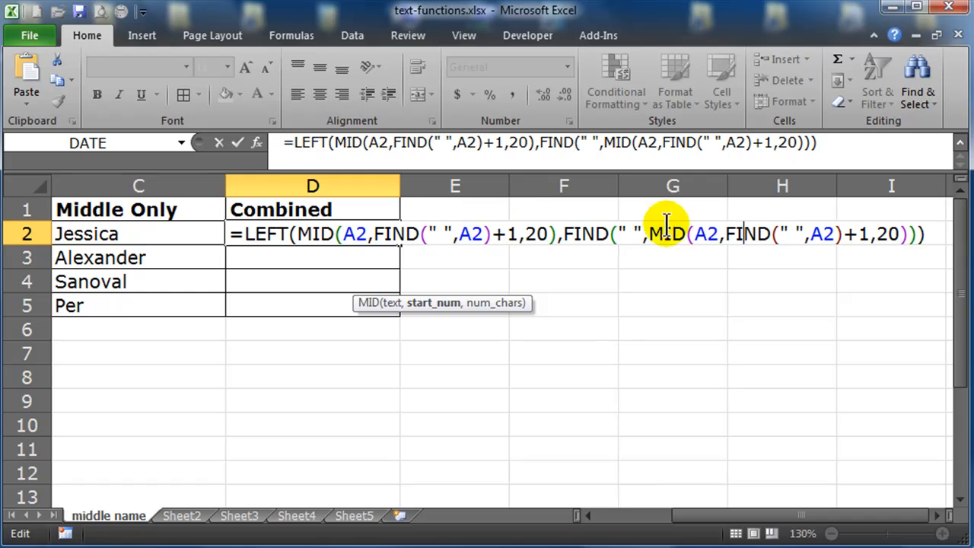
{"action": "mouse_move", "coordinate": [707, 225]}
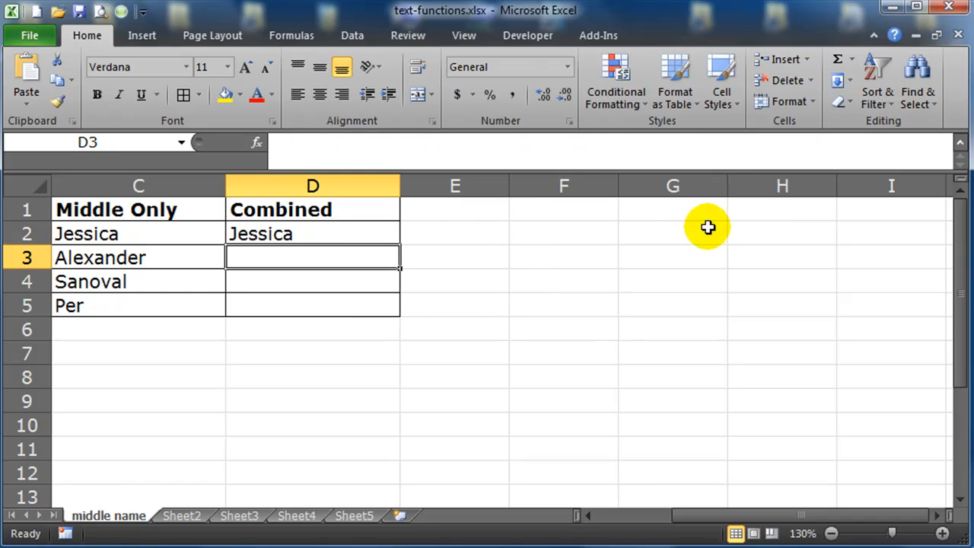
{"action": "left_click", "coordinate": [312, 235]}
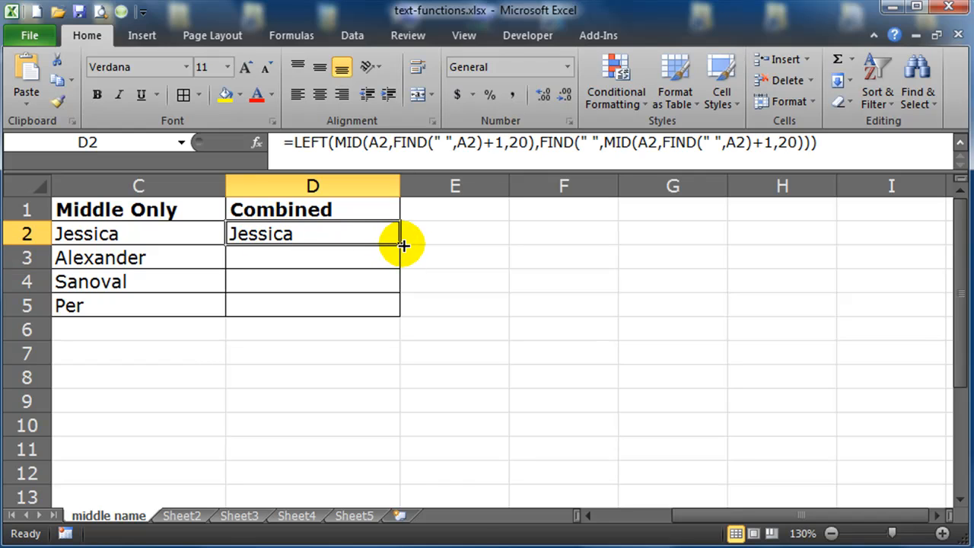
Fill the nested D2 formula down to D5 and check the last row.
{"action": "left_click_drag", "start_coordinate": [403, 245], "coordinate": [388, 305]}
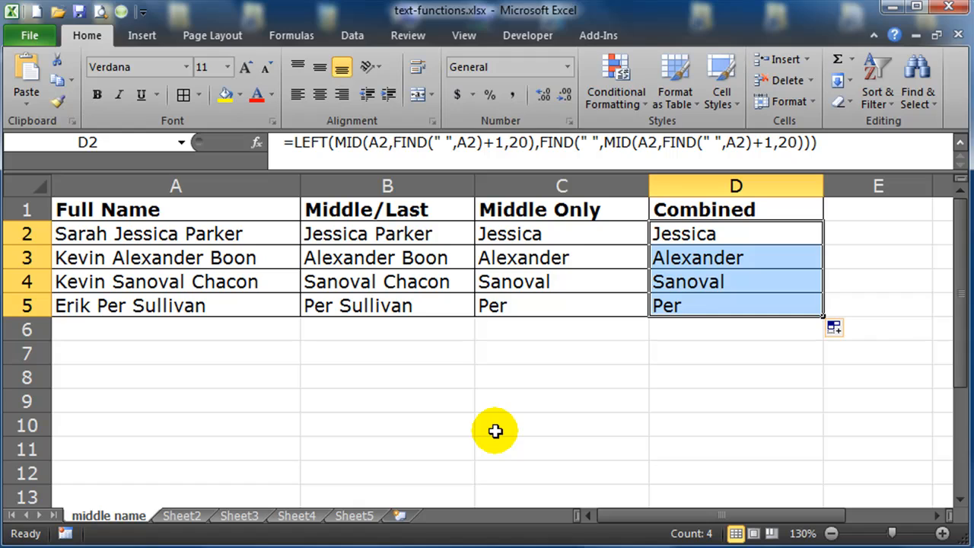
{"action": "left_click", "coordinate": [735, 257]}
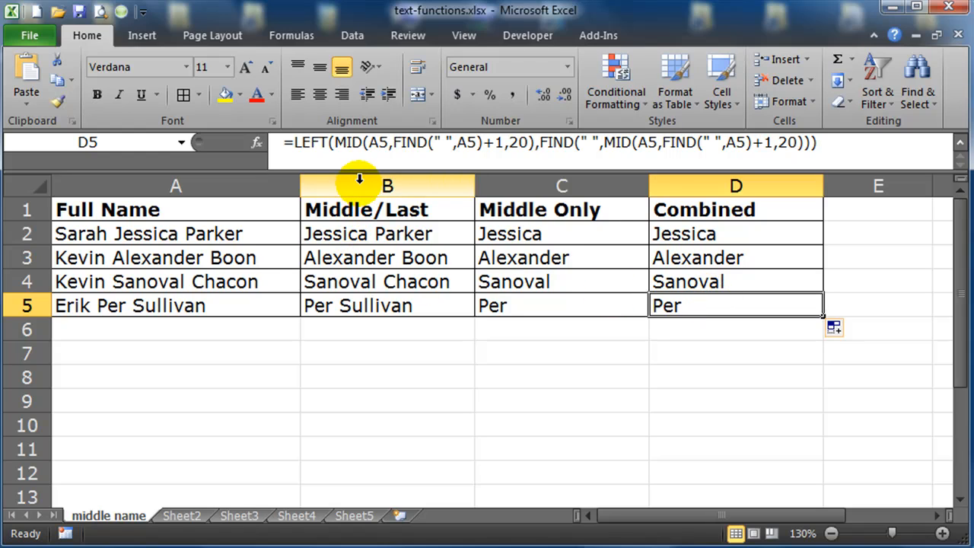
Delete the Middle/Last and Middle Only columns and confirm the Combined formula still stands alone.
{"action": "right_click", "coordinate": [387, 185]}
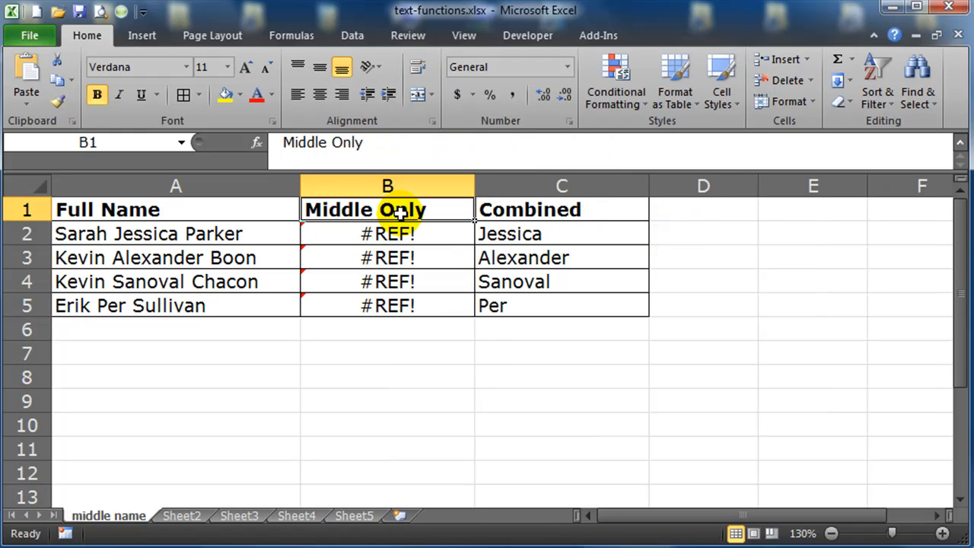
{"action": "mouse_move", "coordinate": [386, 304]}
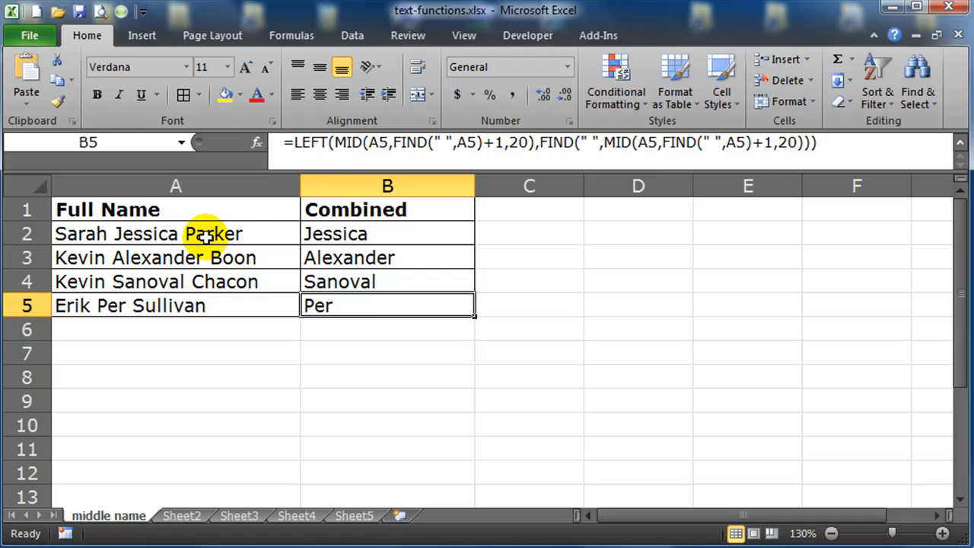
{"action": "double_click", "coordinate": [356, 234]}
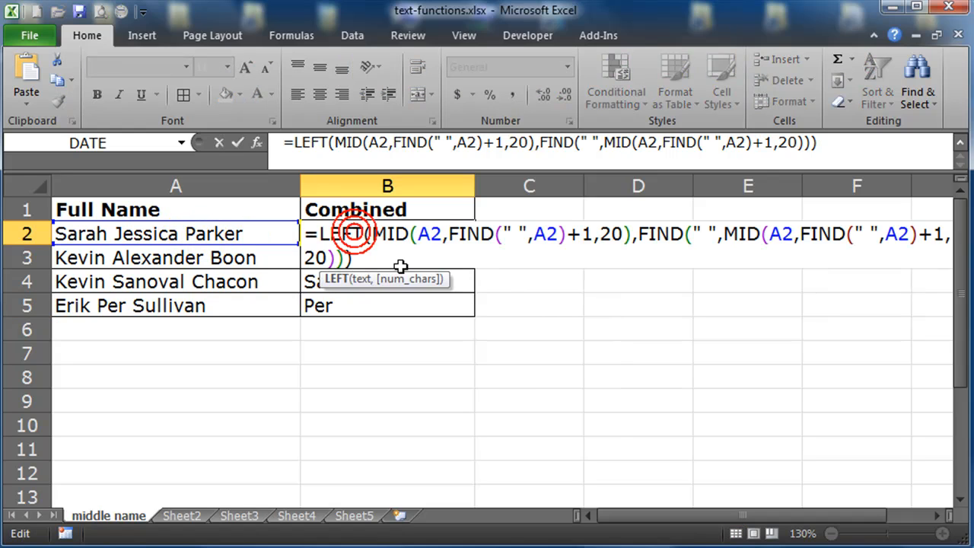
{"action": "scroll", "scroll_direction": "right", "scroll_amount": 3}
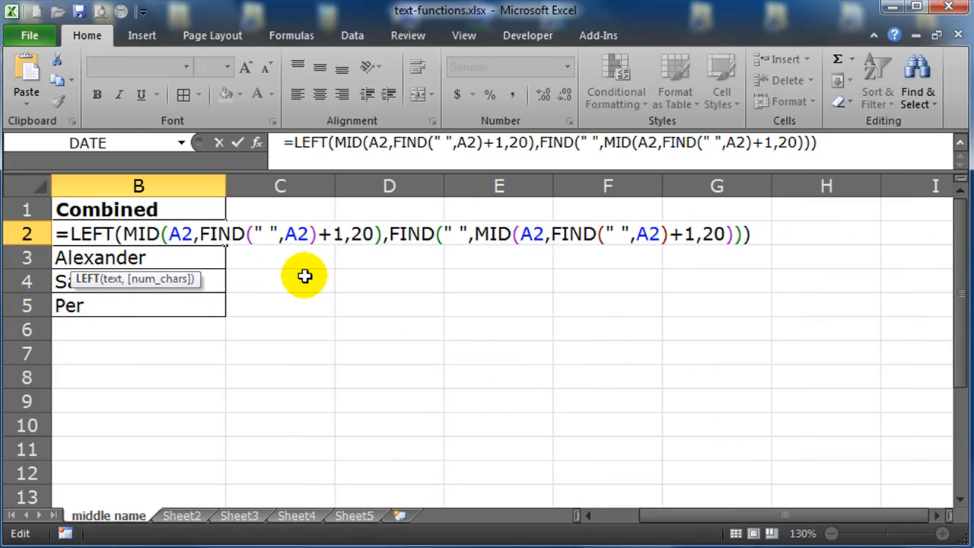